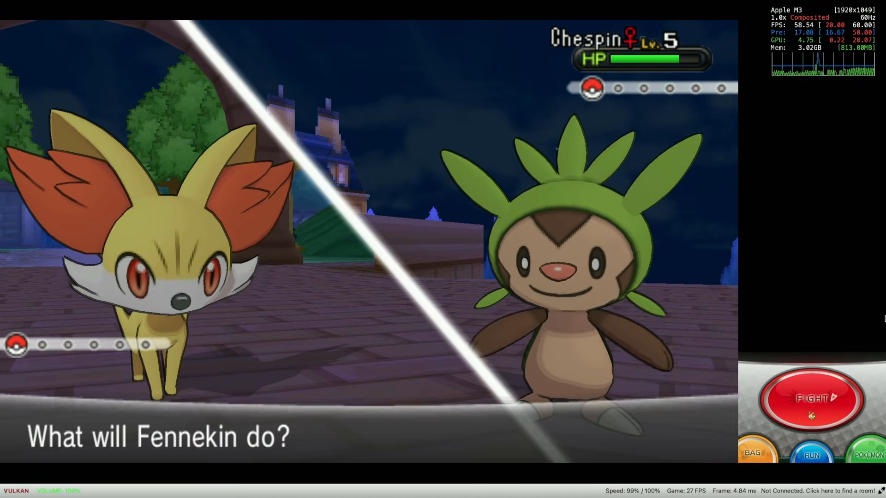
Go to the Citra download page and browse the manual download builds list
left_click(811, 399)
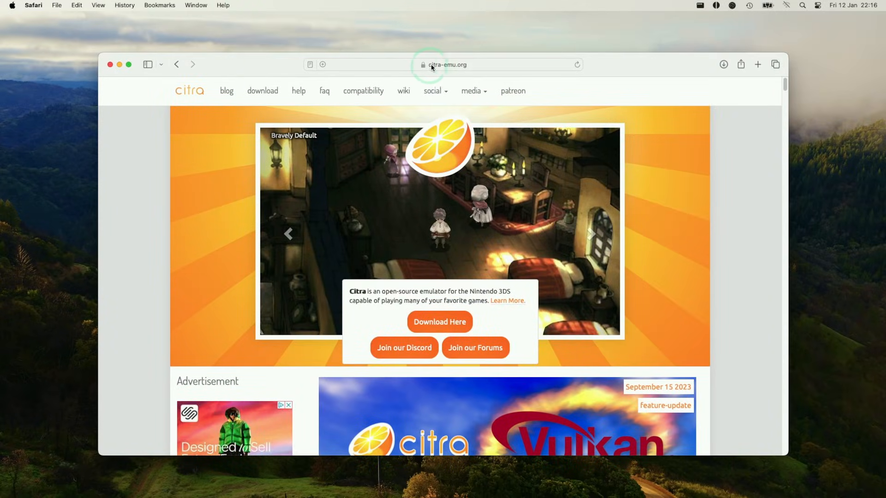
mouse_move(710, 117)
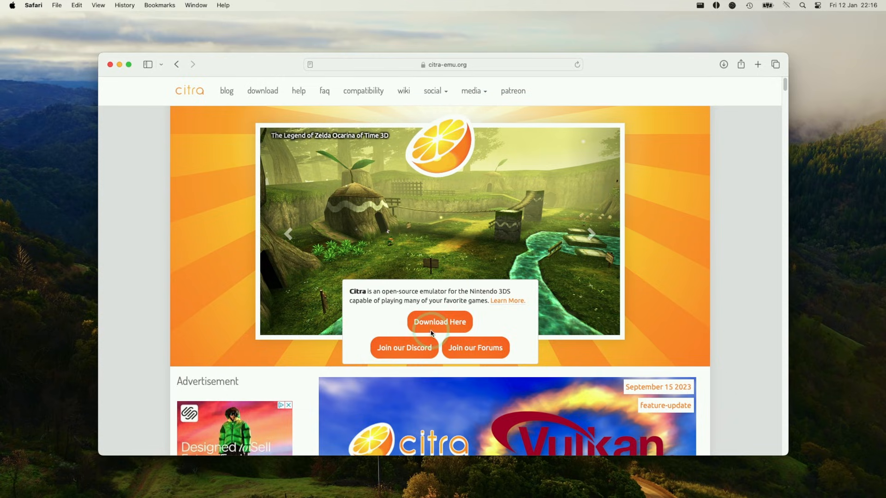
left_click(439, 321)
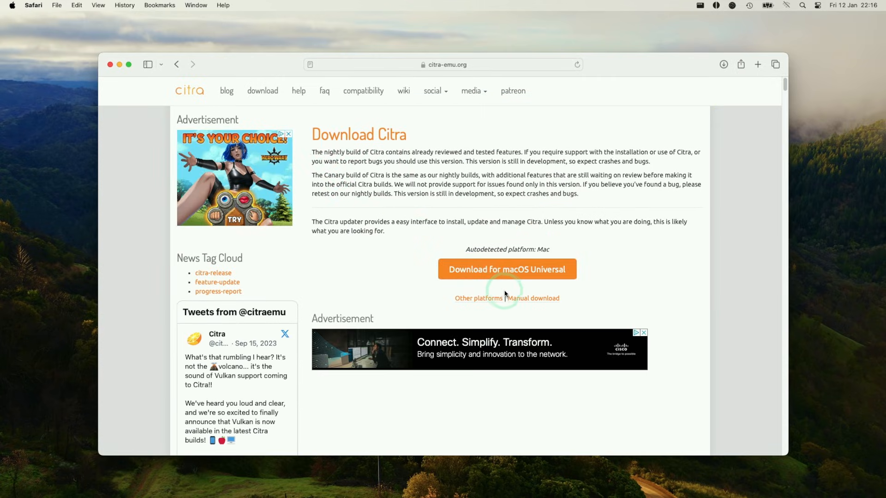
mouse_move(543, 277)
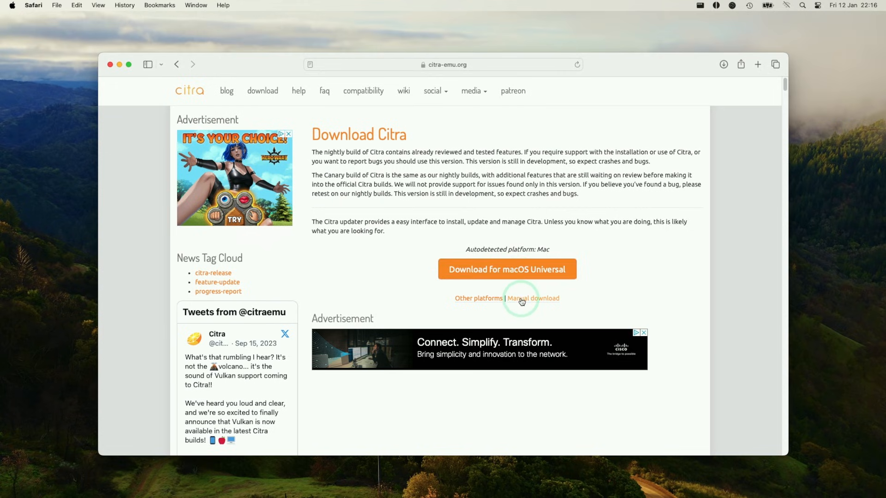
left_click(531, 298)
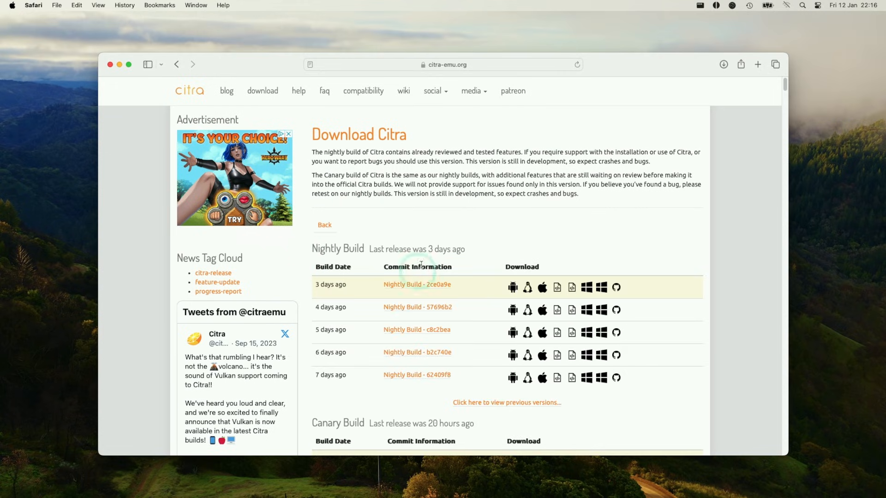
mouse_move(326, 120)
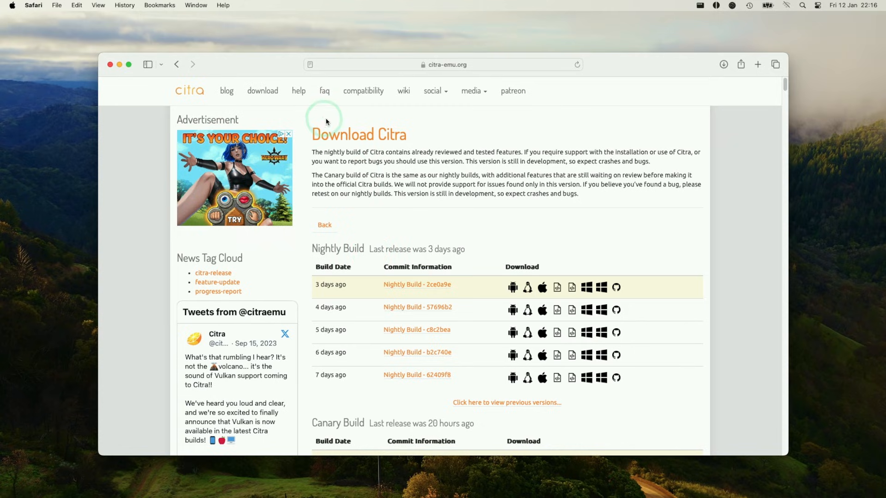
mouse_move(311, 252)
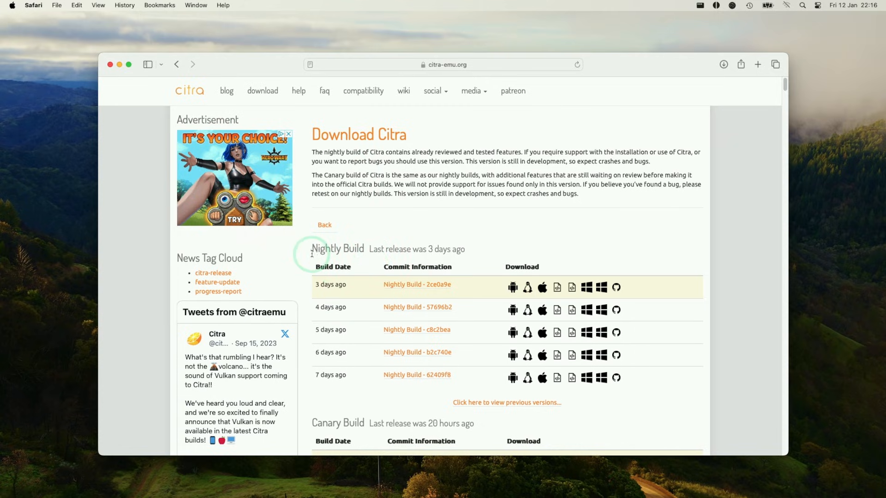
scroll("down", 3)
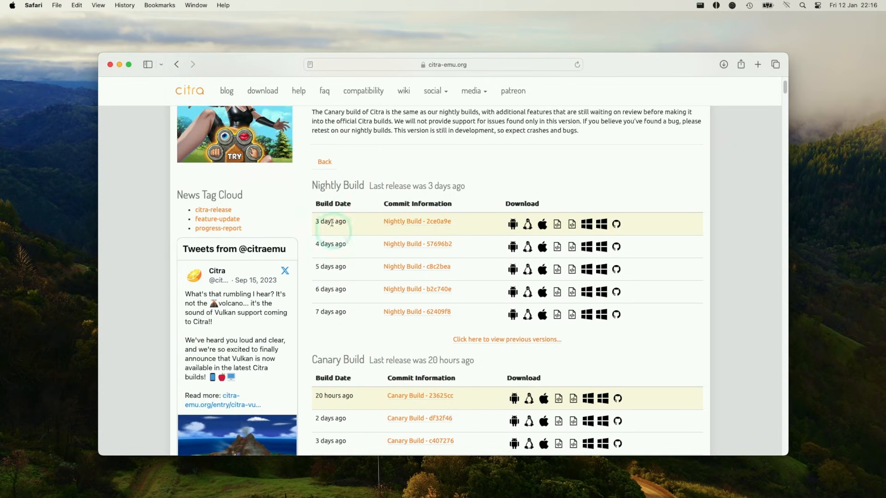
Return to the recommended options and download the macOS Universal Citra installer
left_click(324, 162)
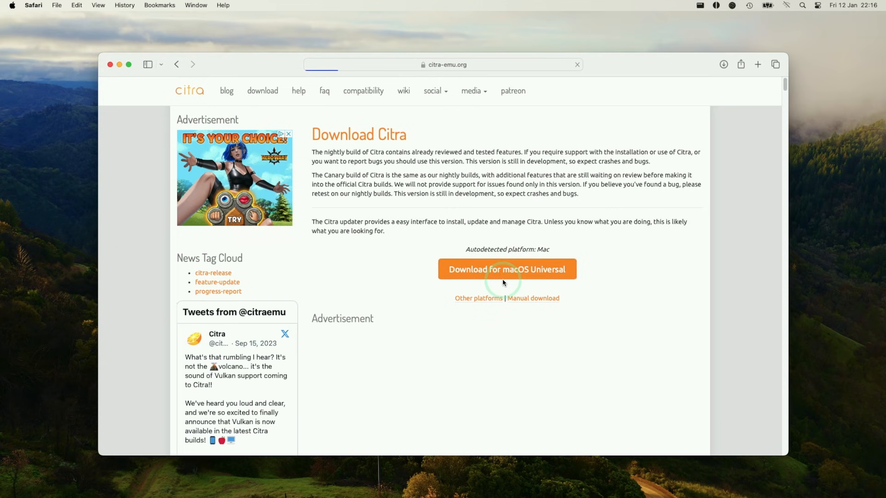
left_click(507, 269)
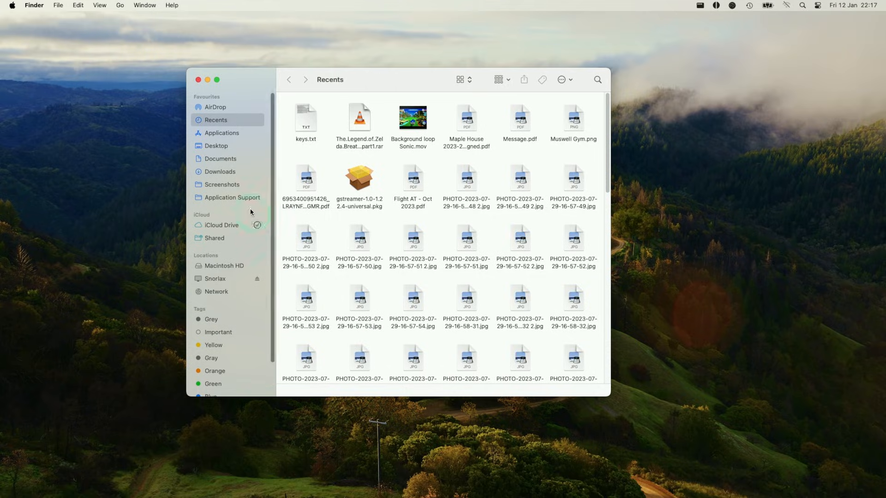
Mount citra-setup-mac.dmg from Downloads and hit the unverified developer warning on first launch
left_click(220, 172)
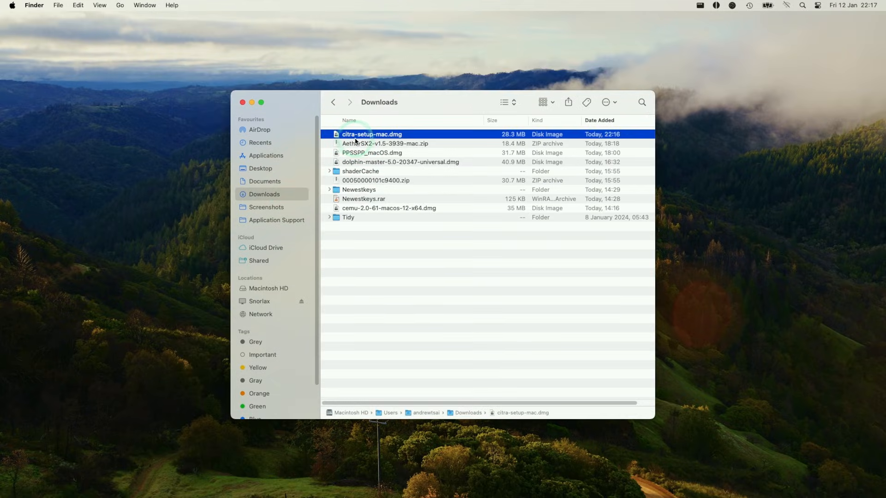
double_click(372, 134)
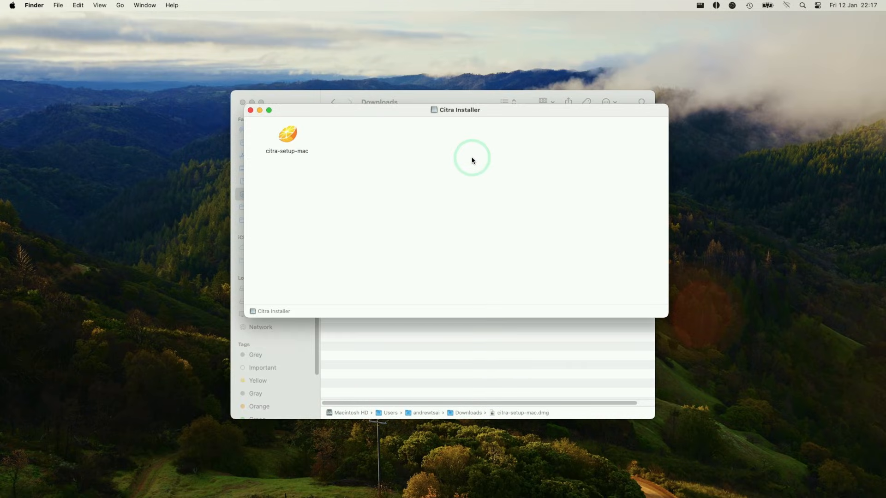
left_click(287, 135)
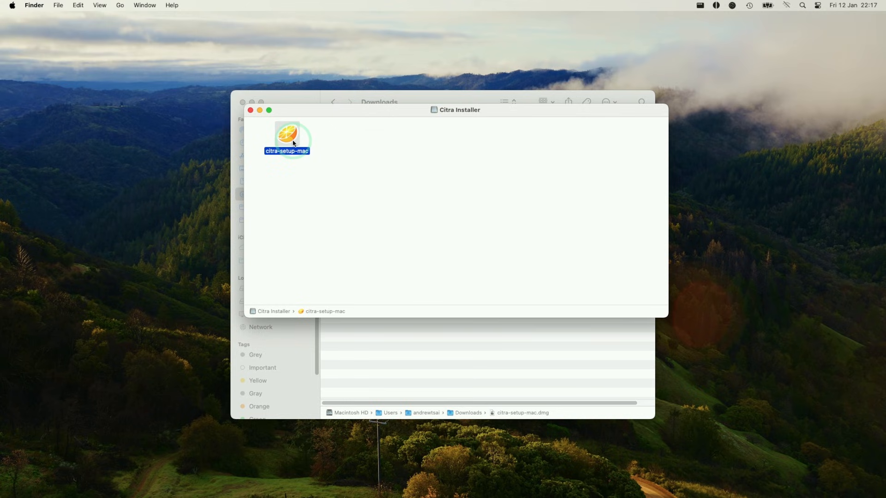
double_click(287, 136)
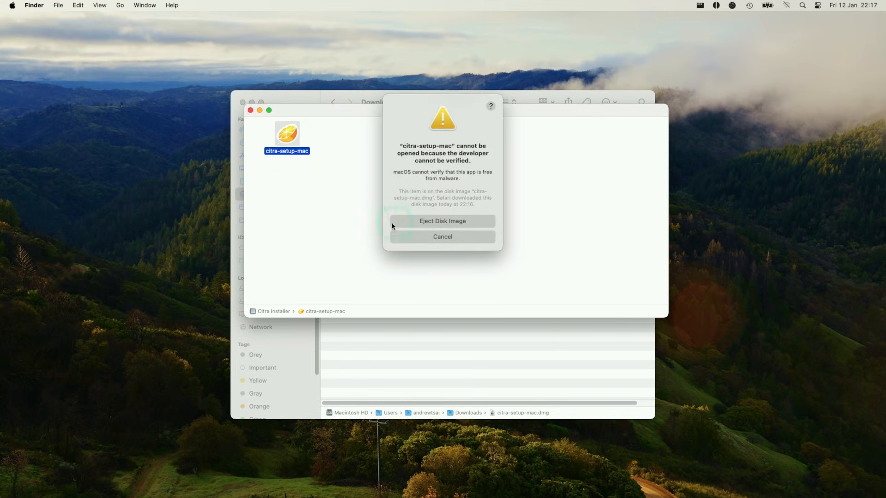
left_click(443, 237)
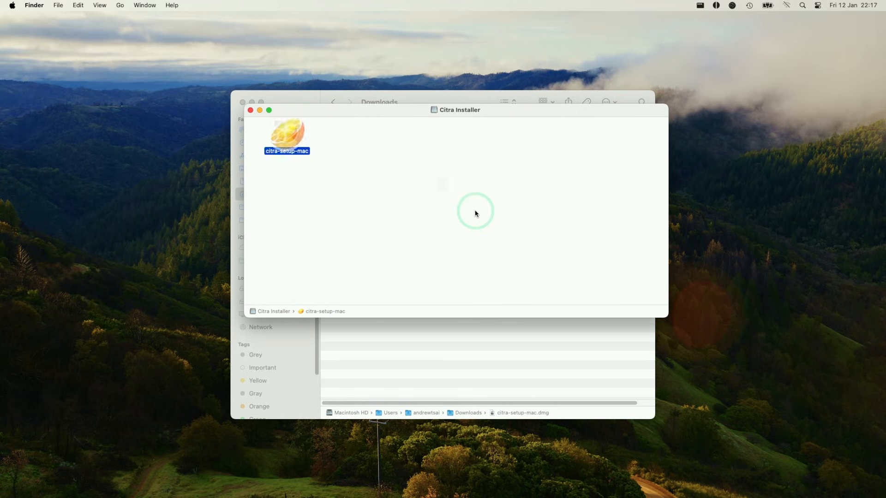
Relaunch citra-setup-mac and allow the unverified app to open
double_click(286, 135)
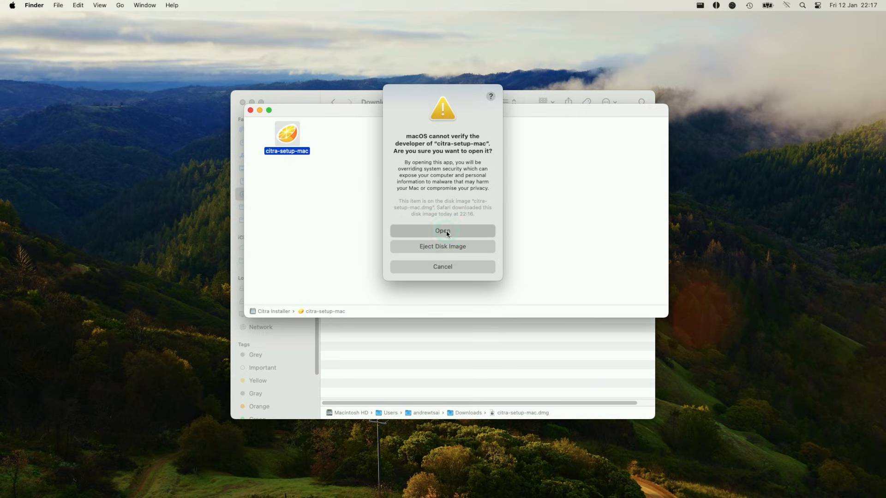
left_click(442, 231)
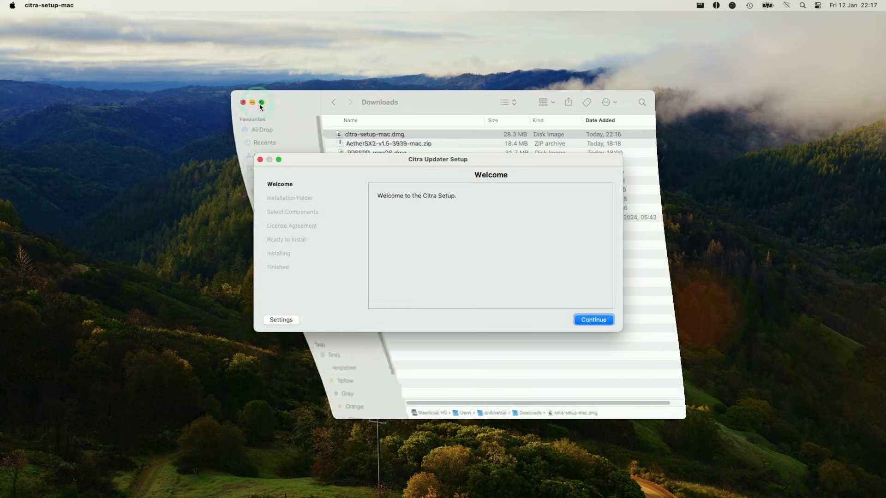
Accept the default install folder and proceed with only the Citra Nightly component chosen
left_click(593, 320)
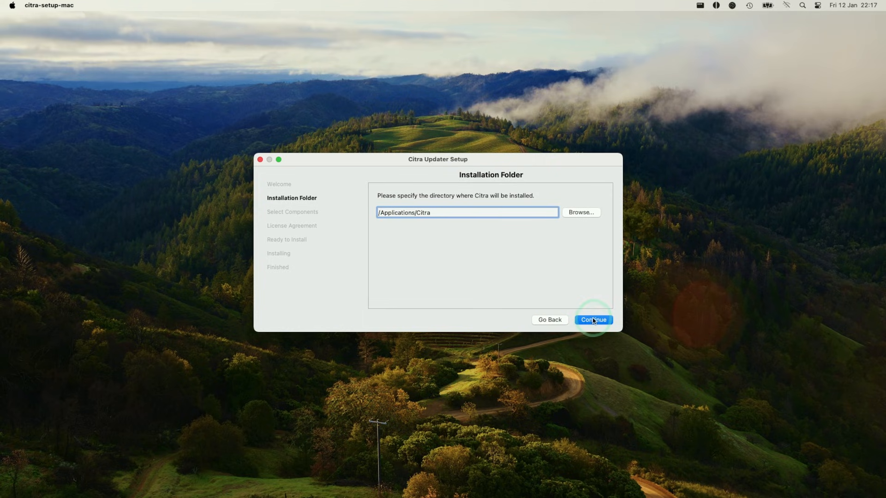
left_click(593, 320)
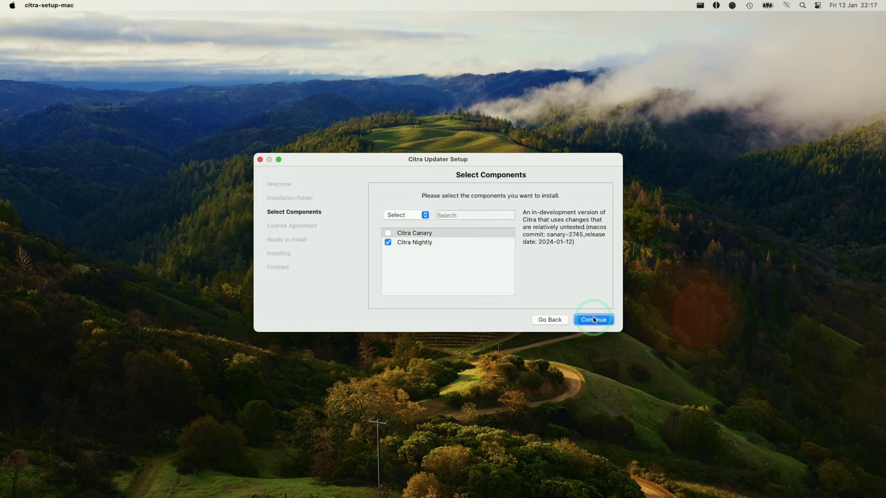
left_click(414, 232)
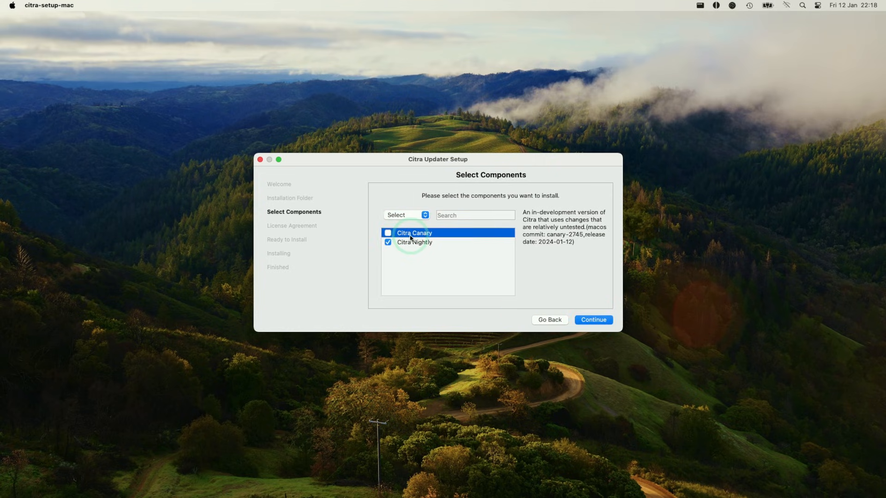
left_click(414, 242)
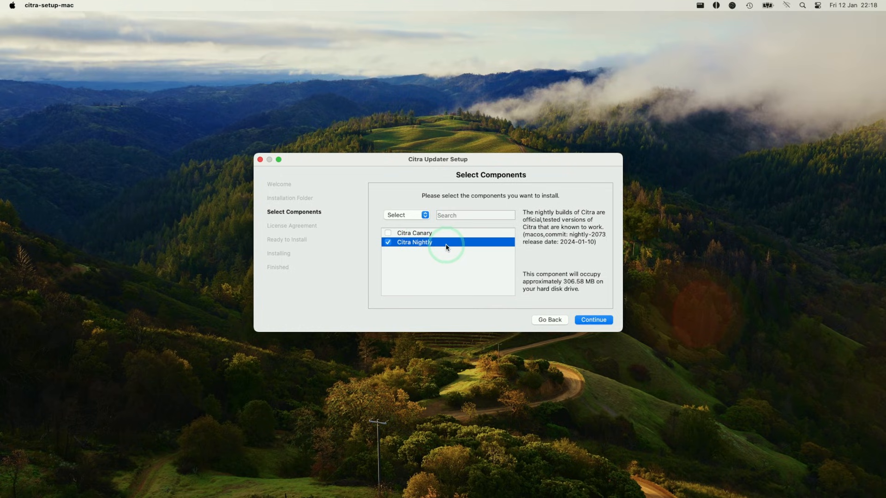
mouse_move(578, 222)
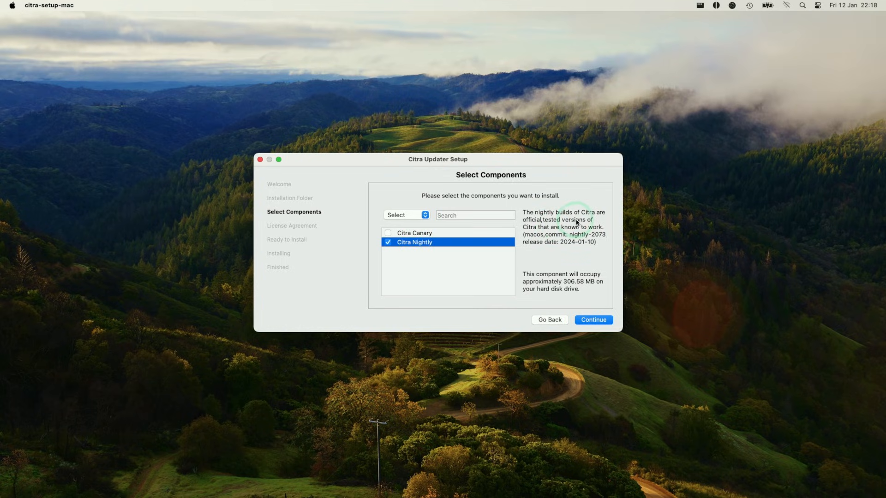
mouse_move(551, 270)
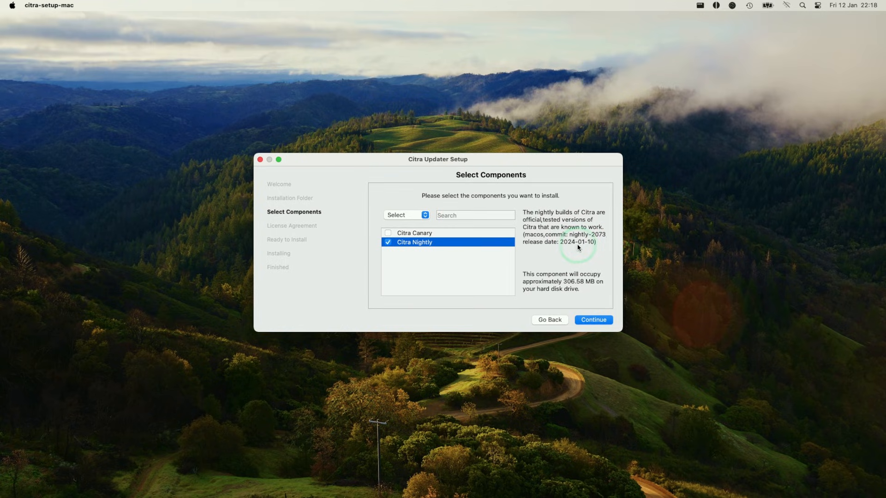
mouse_move(808, 139)
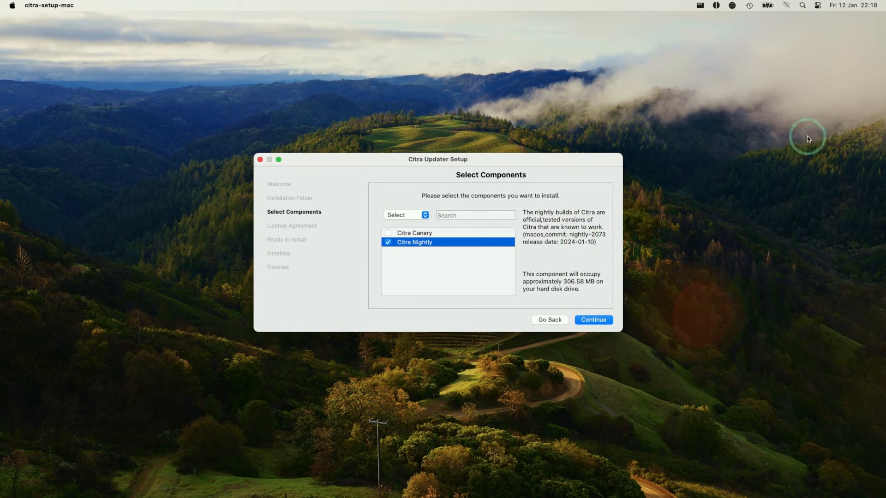
left_click(593, 321)
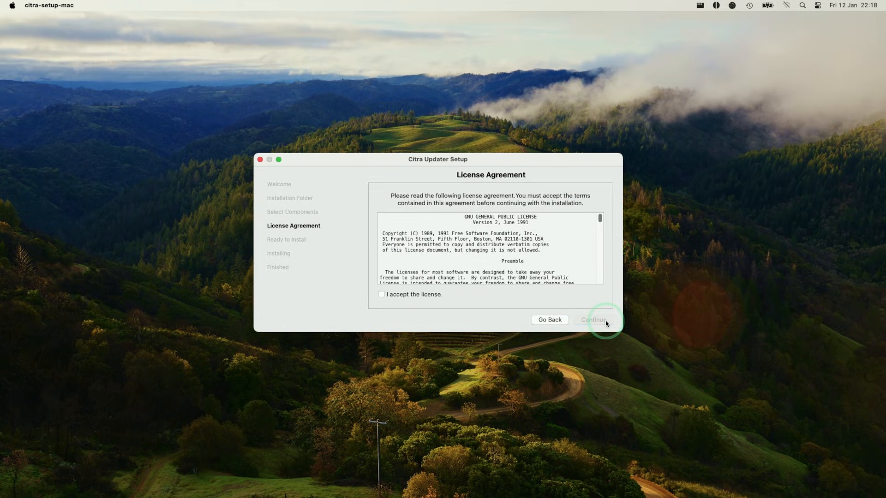
Accept the GNU General Public License and continue to the setup completion screen
left_click(381, 294)
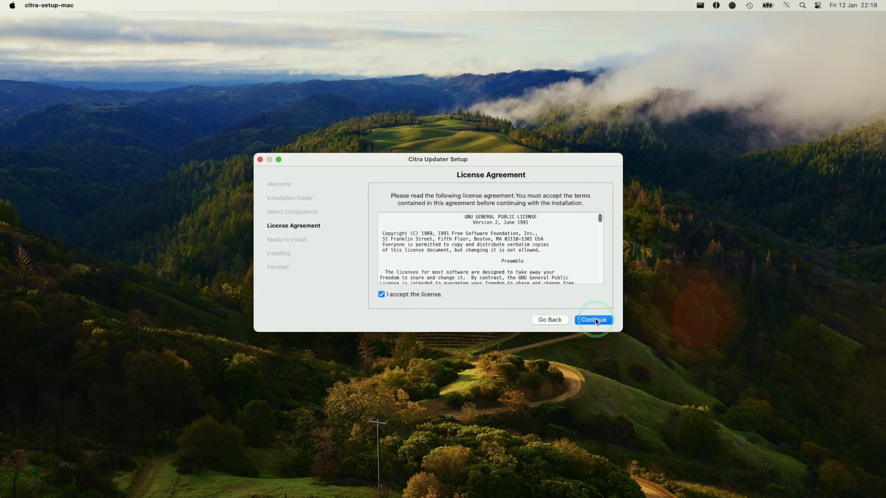
left_click(594, 320)
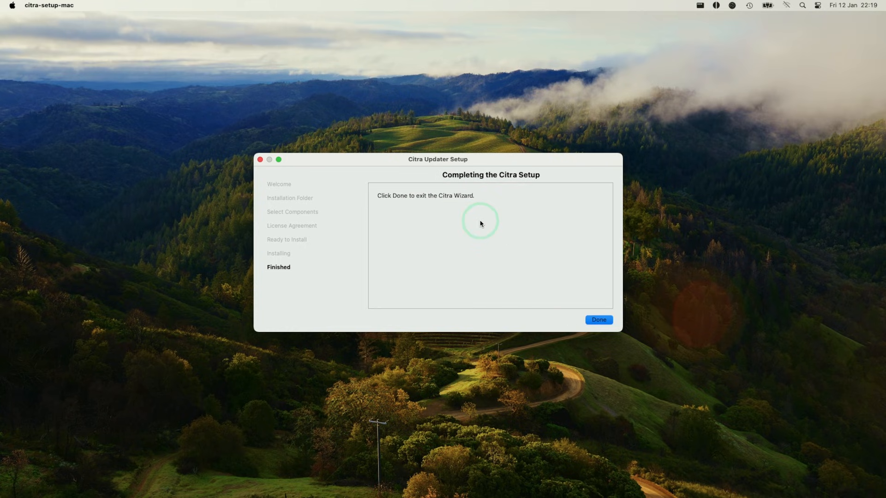
Exit the wizard and launch citra-qt from Applications > Citra > nightly in Finder
left_click(598, 320)
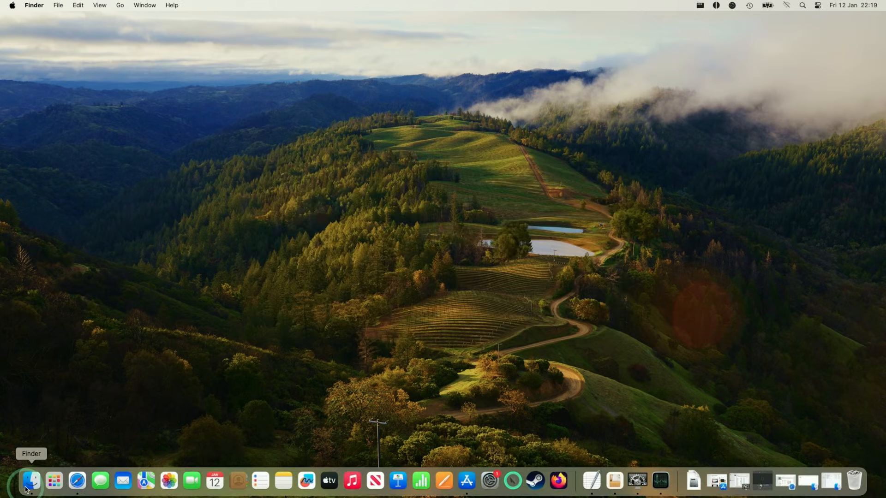
left_click(33, 481)
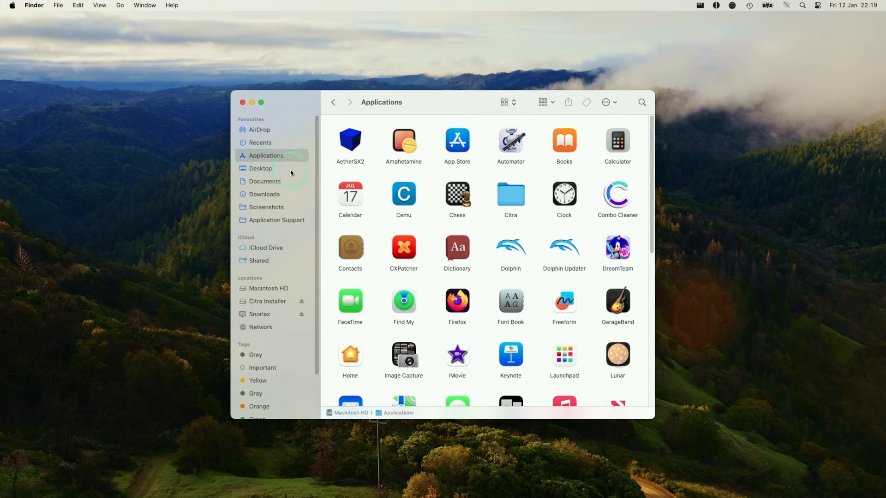
left_click(510, 195)
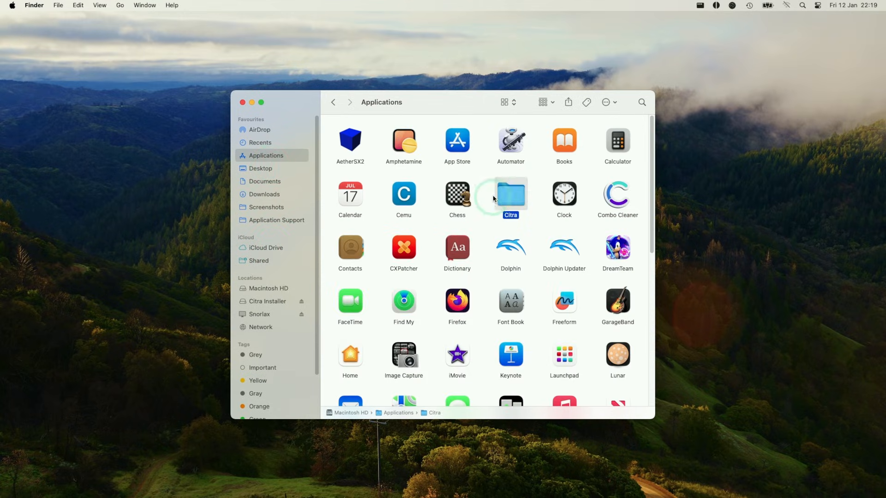
double_click(510, 195)
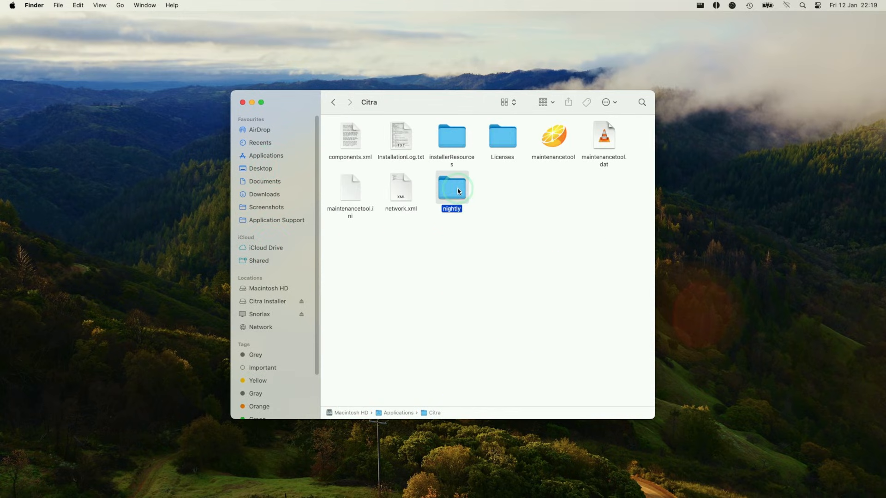
double_click(451, 188)
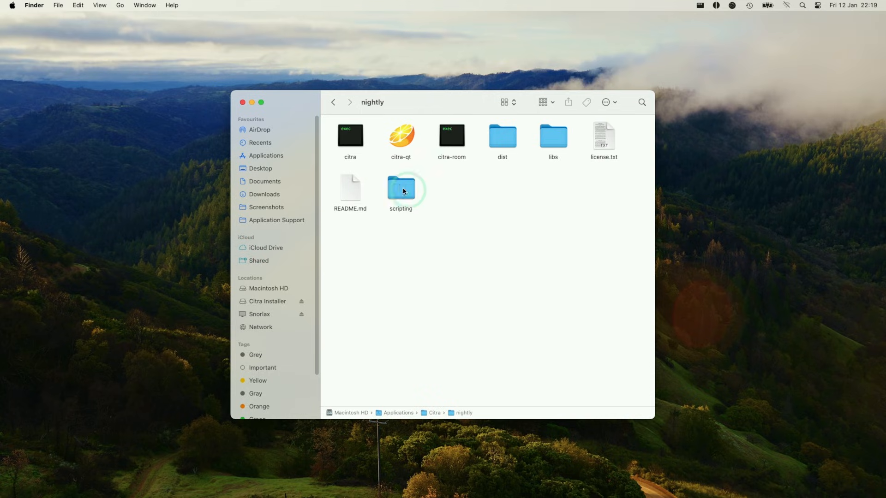
left_click(401, 138)
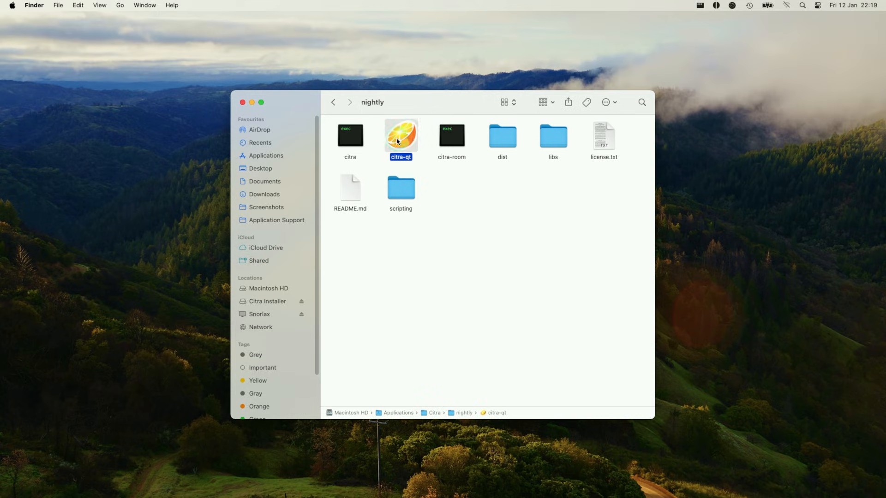
double_click(400, 136)
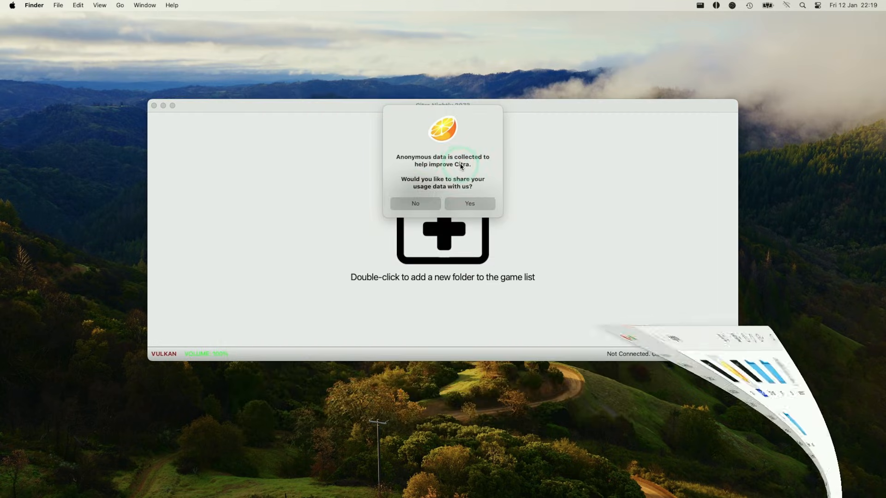
Answer Yes to Citra's anonymous usage data prompt
left_click(470, 203)
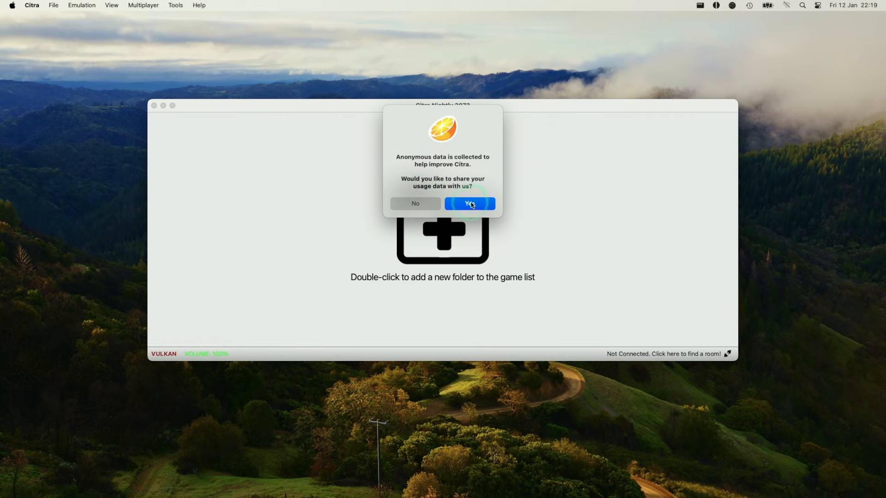
left_click(469, 203)
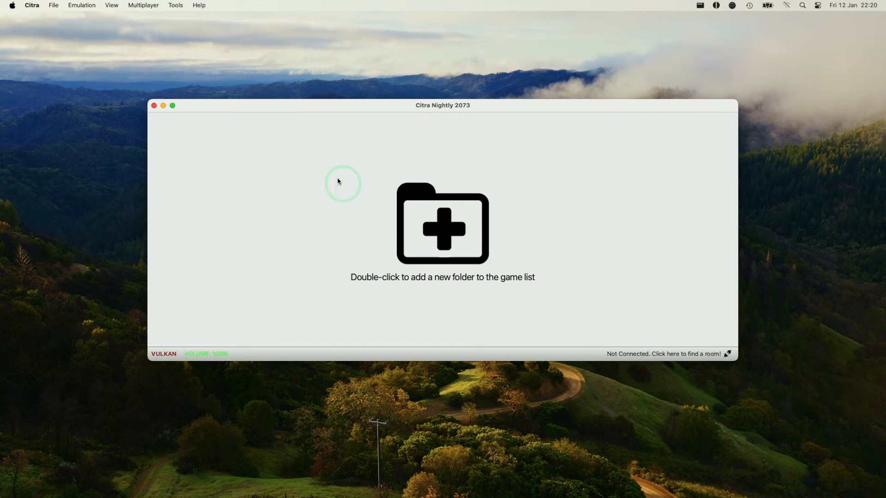
mouse_move(410, 281)
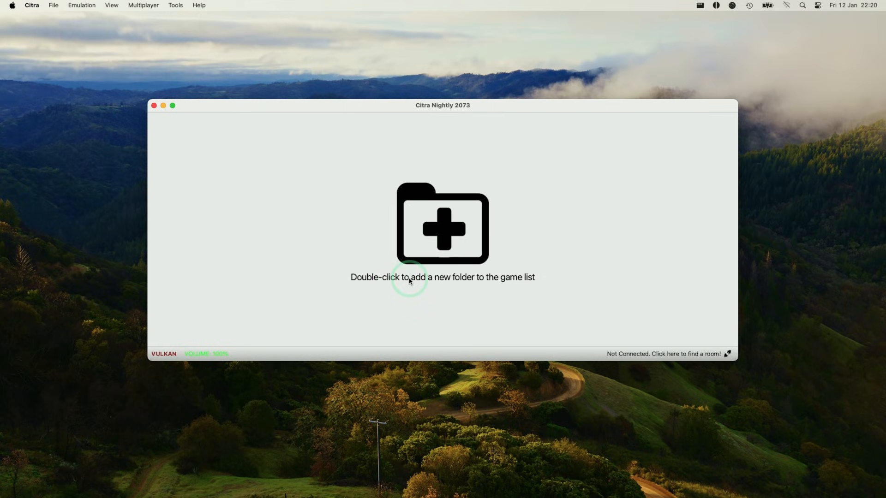
mouse_move(520, 281)
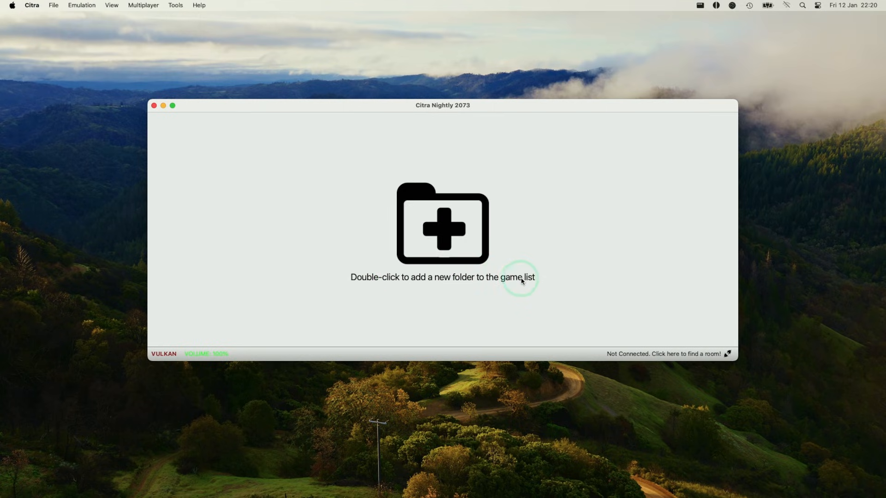
mouse_move(367, 197)
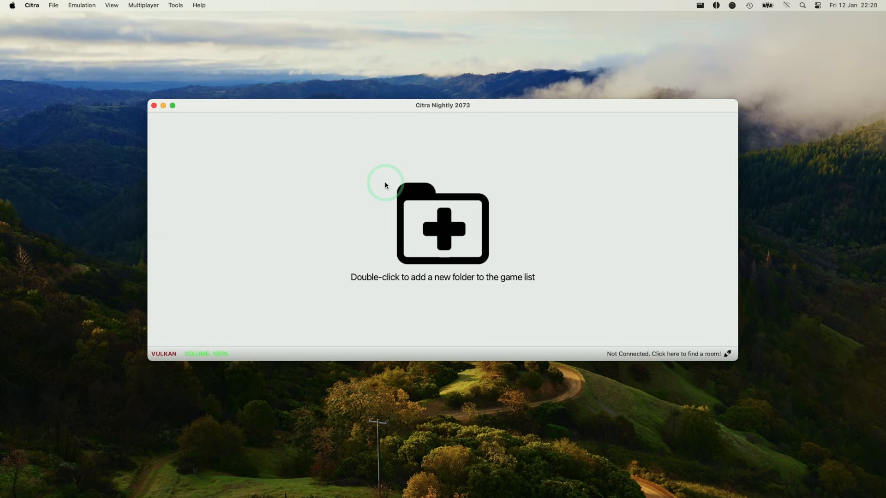
mouse_move(409, 248)
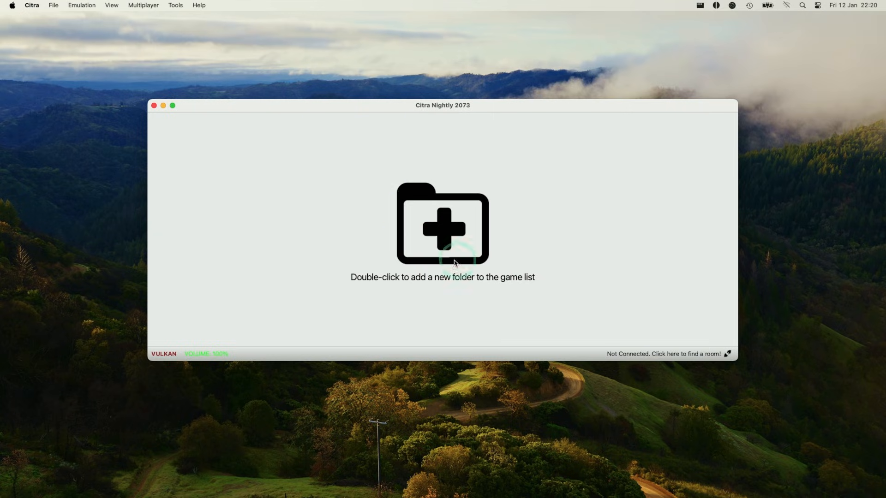
mouse_move(186, 131)
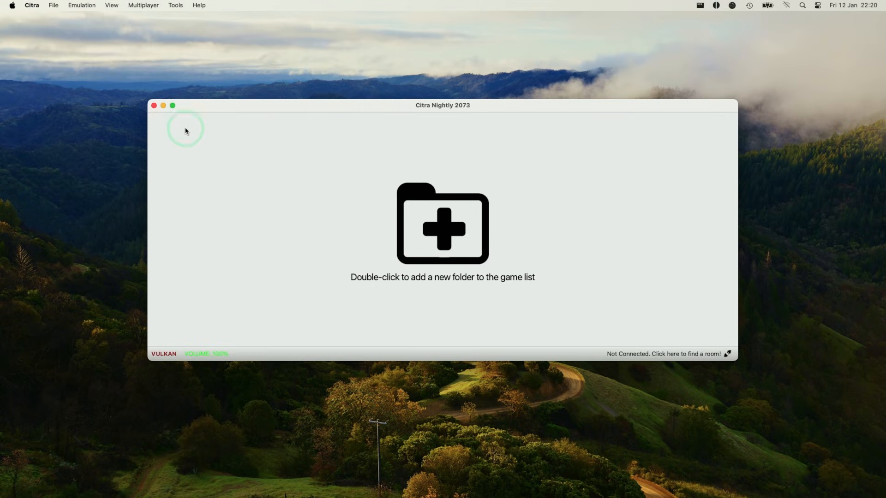
mouse_move(339, 203)
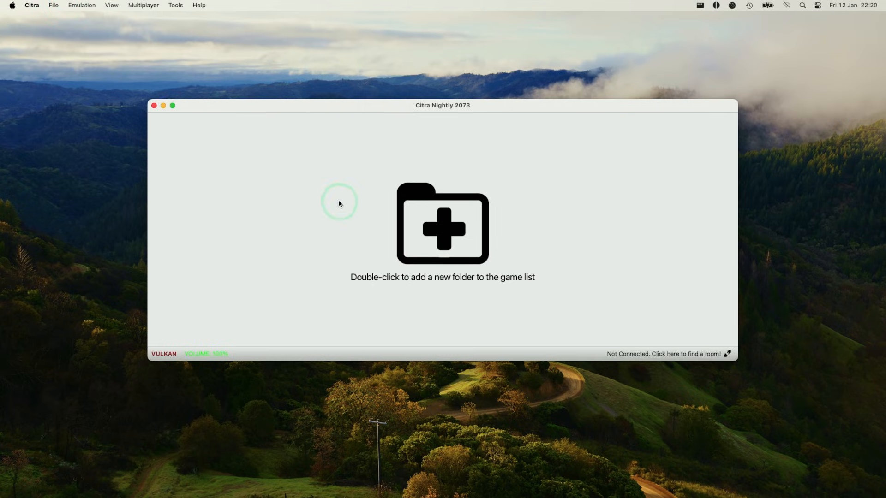
mouse_move(43, 13)
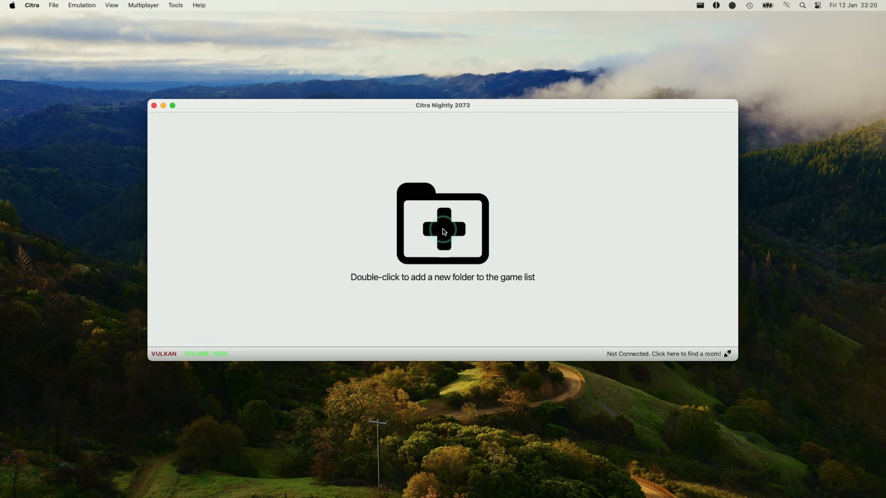
Add the Snorlax drive's 3DS folder so its five games appear in the game list
double_click(442, 224)
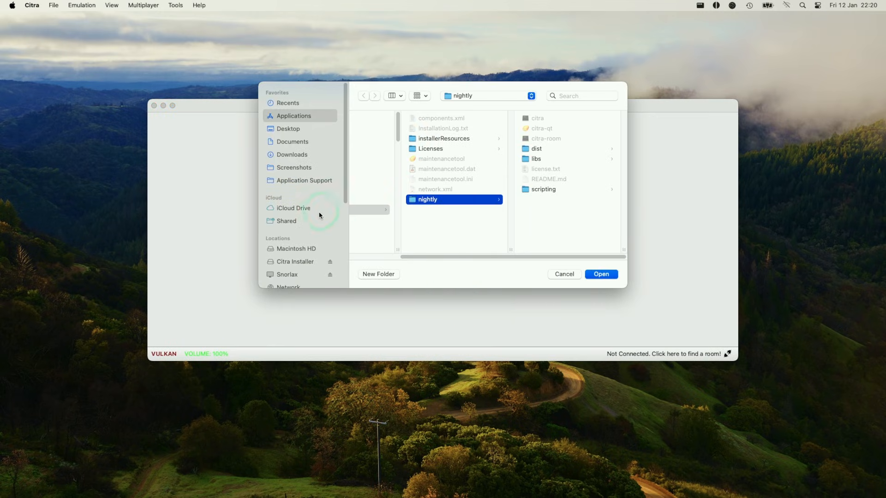
left_click(287, 261)
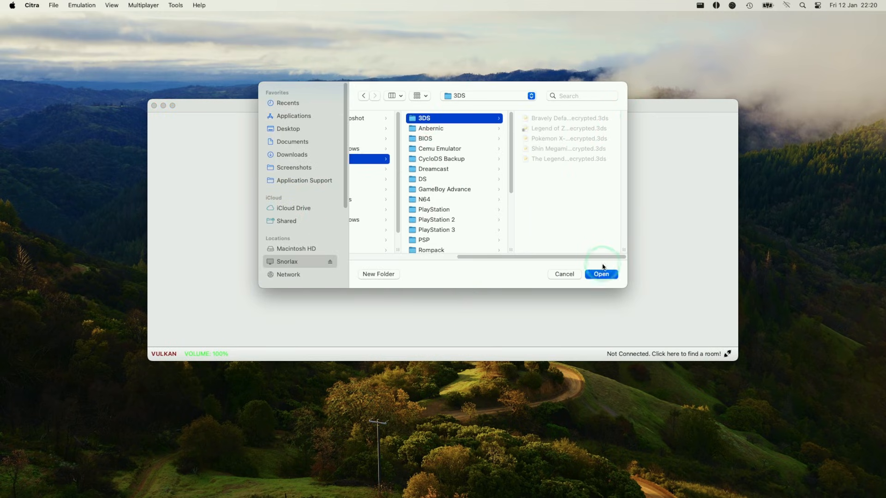
left_click(601, 274)
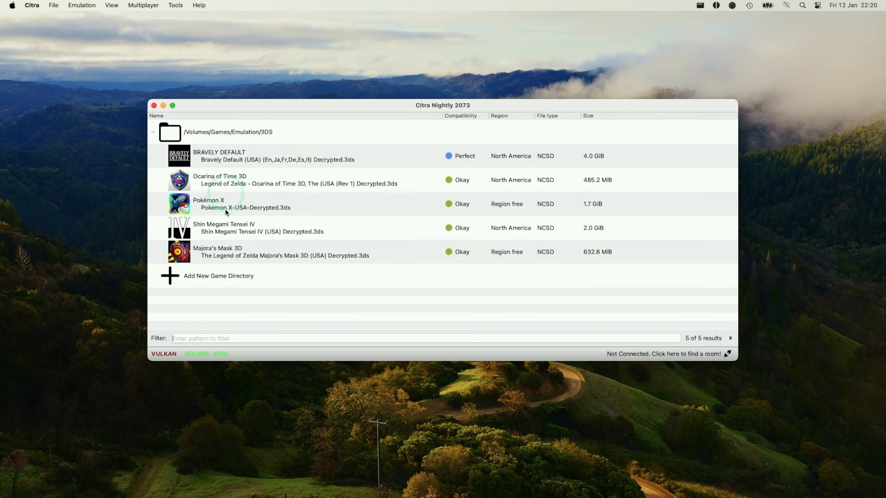
mouse_move(173, 174)
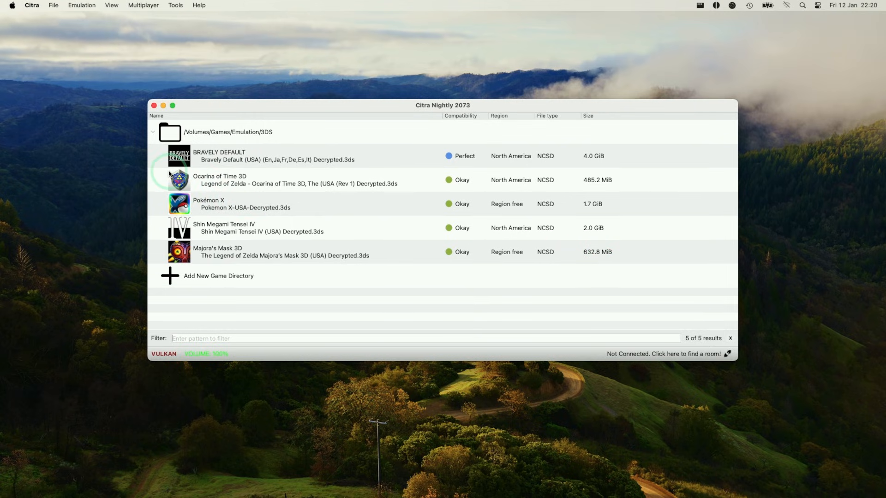
Connect the DualSense Wireless Controller from System Settings' Bluetooth nearby devices
left_click(11, 5)
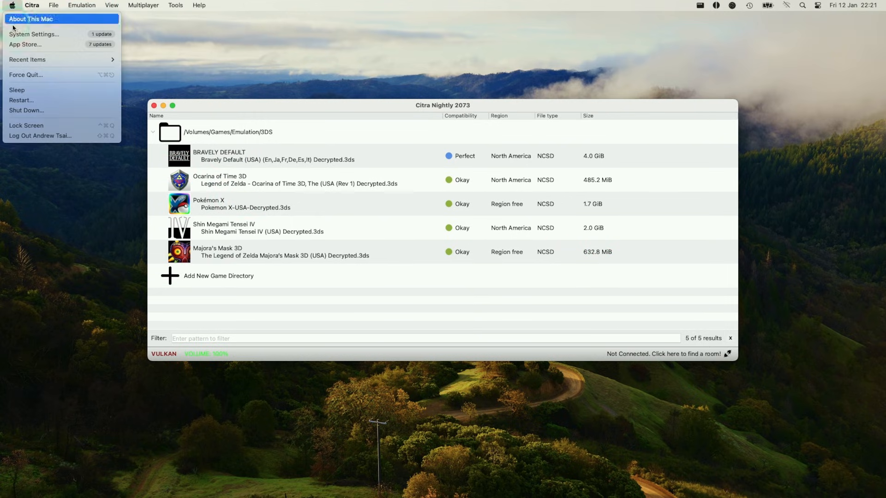
left_click(34, 34)
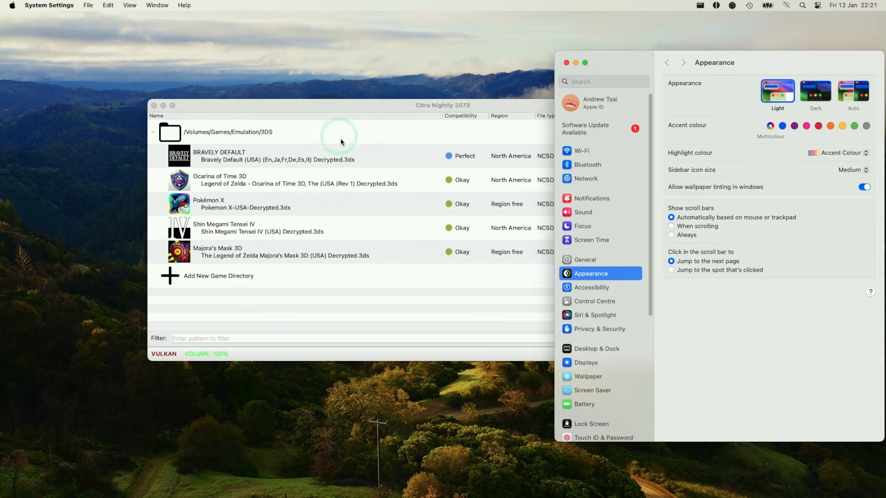
left_click(587, 165)
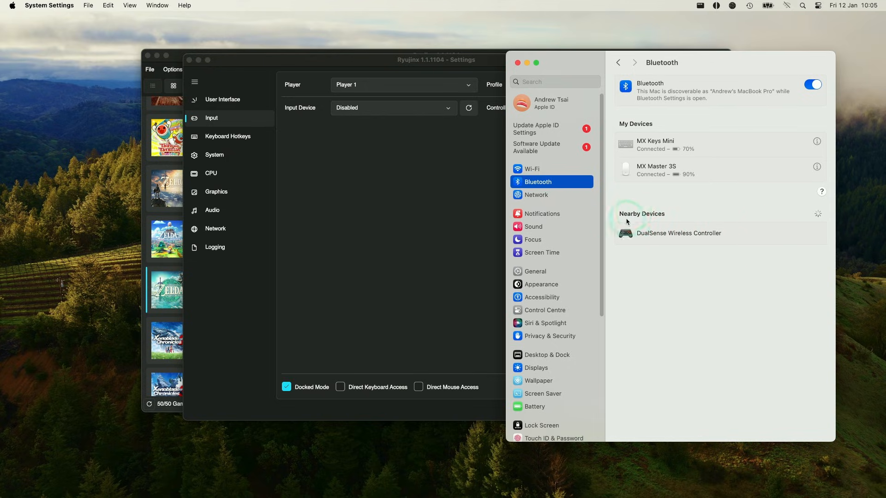
left_click(678, 233)
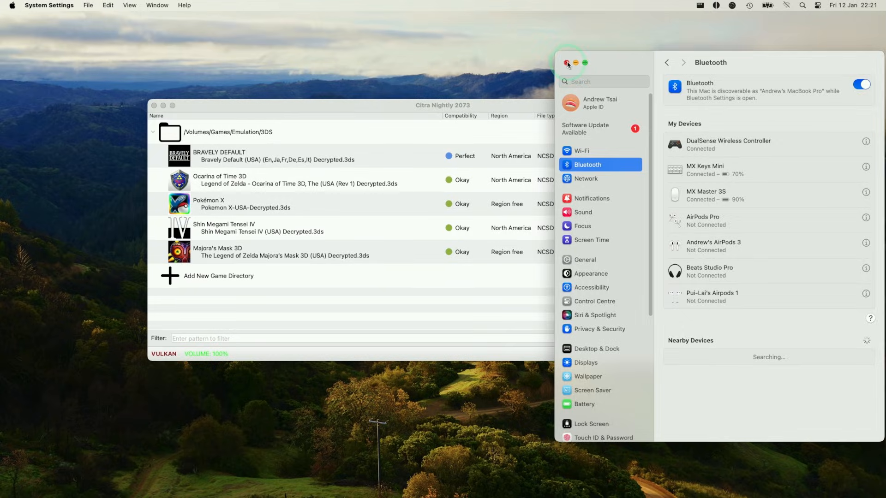
left_click(566, 63)
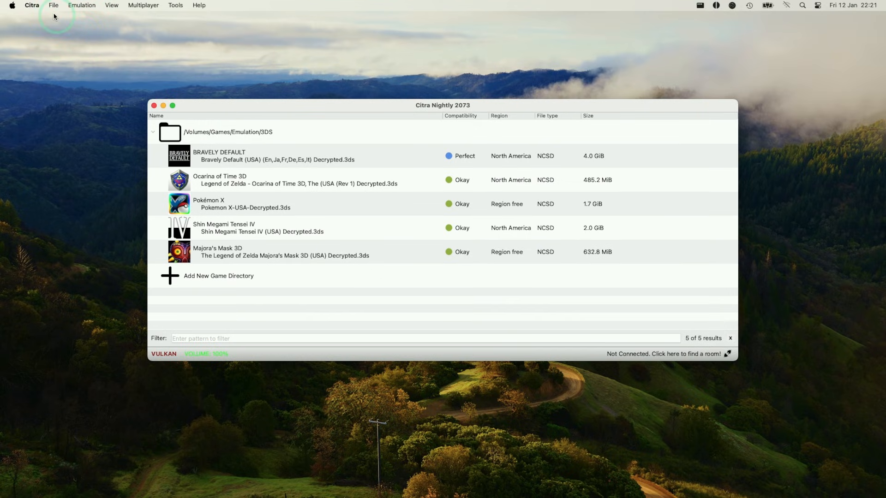
mouse_move(317, 116)
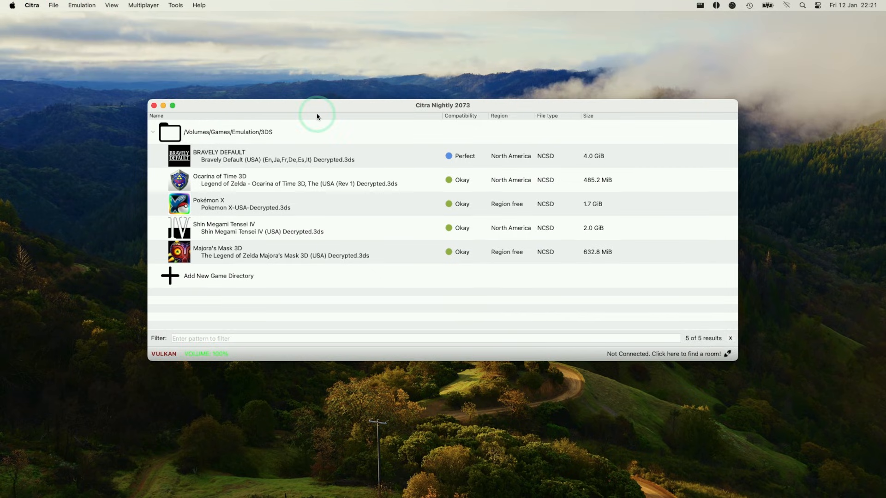
mouse_move(477, 185)
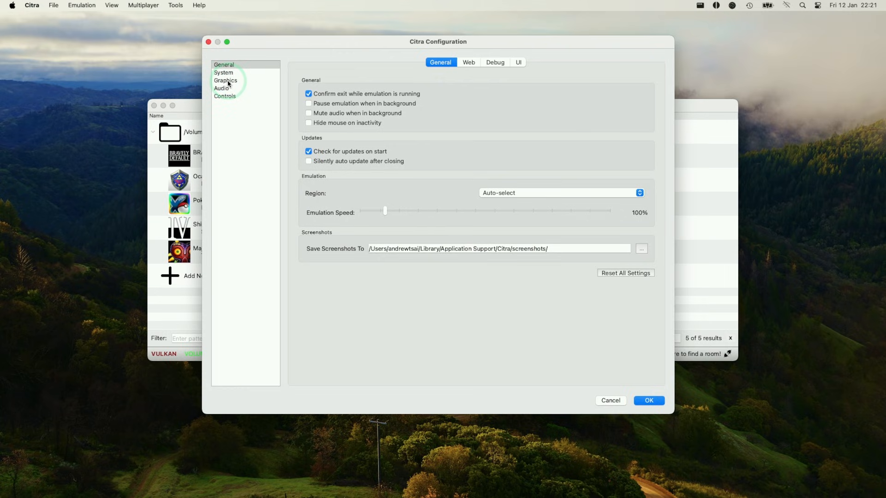
Auto Map all 3DS buttons, d-pad and sticks to the controller in Controls and save
left_click(225, 96)
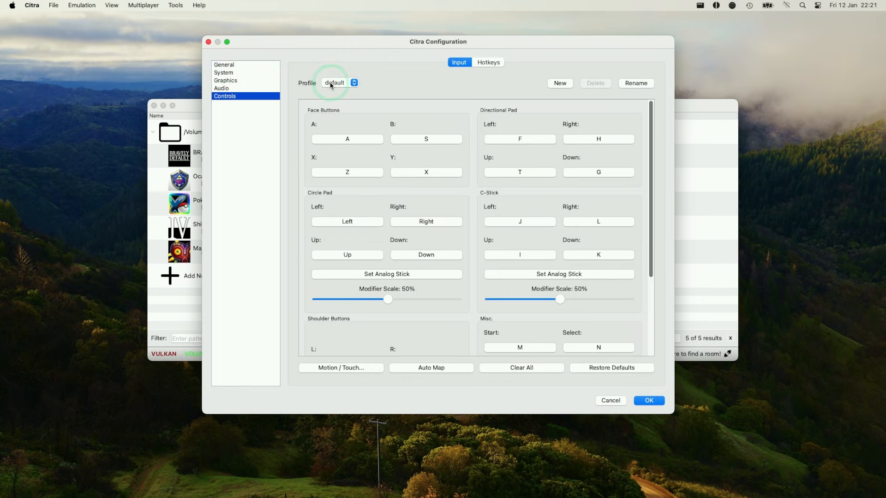
mouse_move(529, 336)
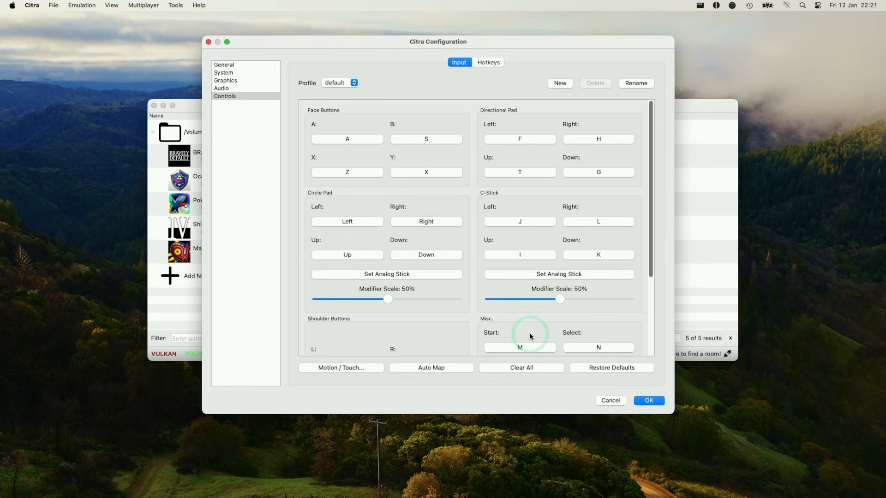
left_click(386, 274)
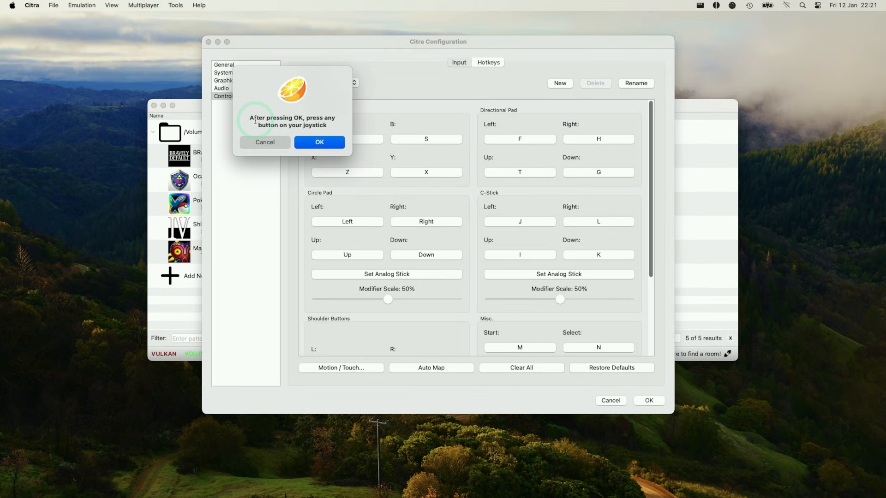
left_click(318, 142)
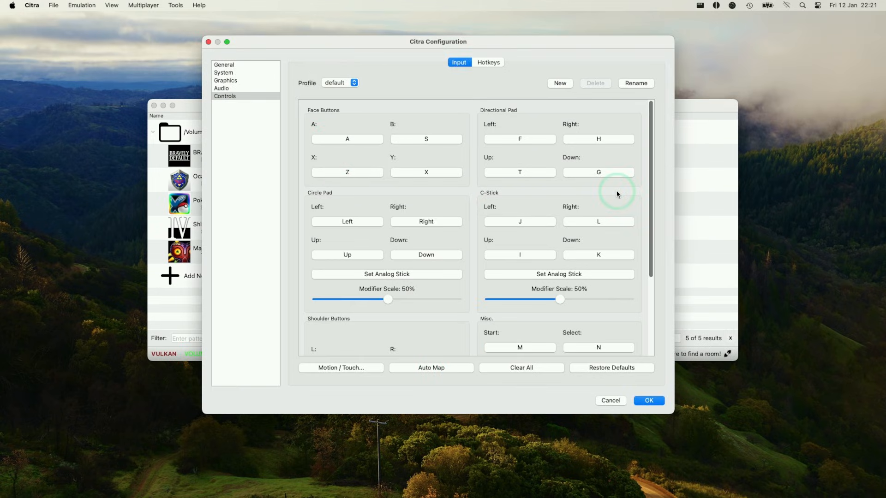
left_click(431, 368)
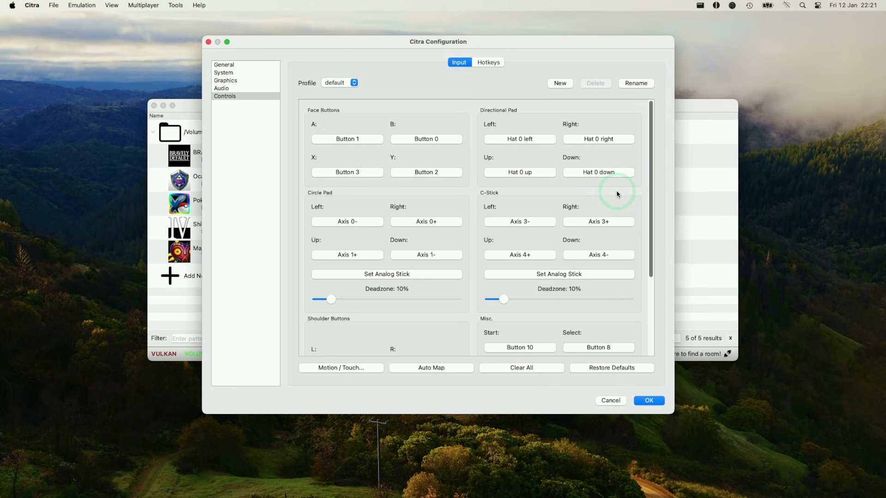
mouse_move(649, 176)
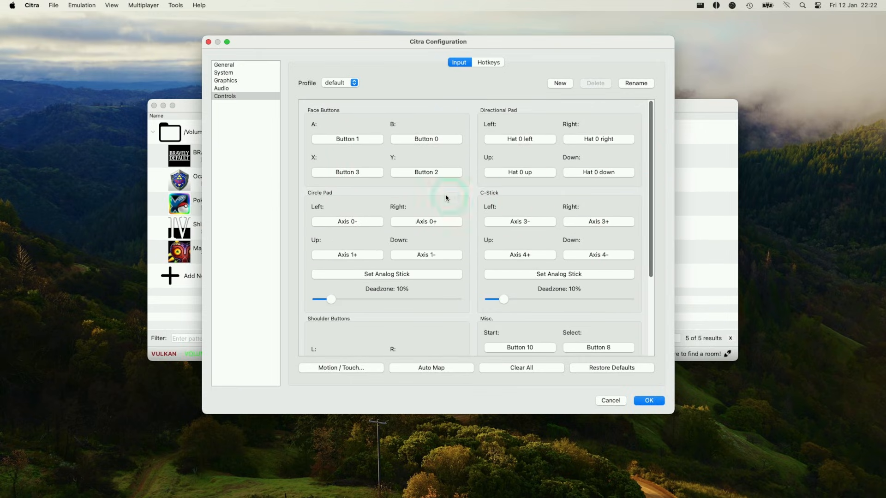
left_click(648, 401)
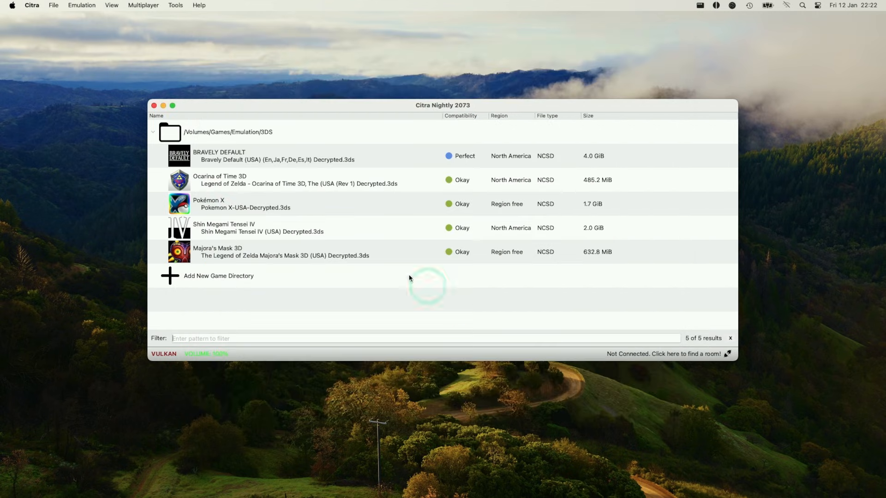
Set Internal Resolution to 4x Native (1600x960) in Graphics preferences and save
left_click(31, 5)
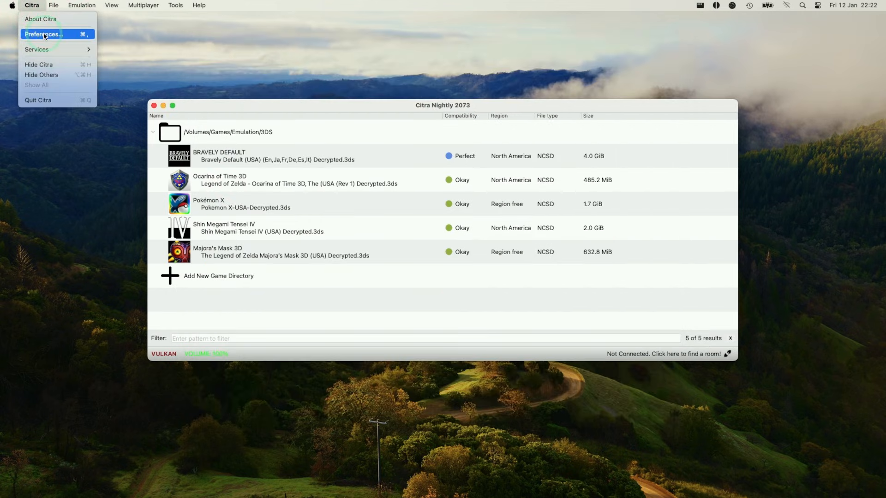
left_click(43, 35)
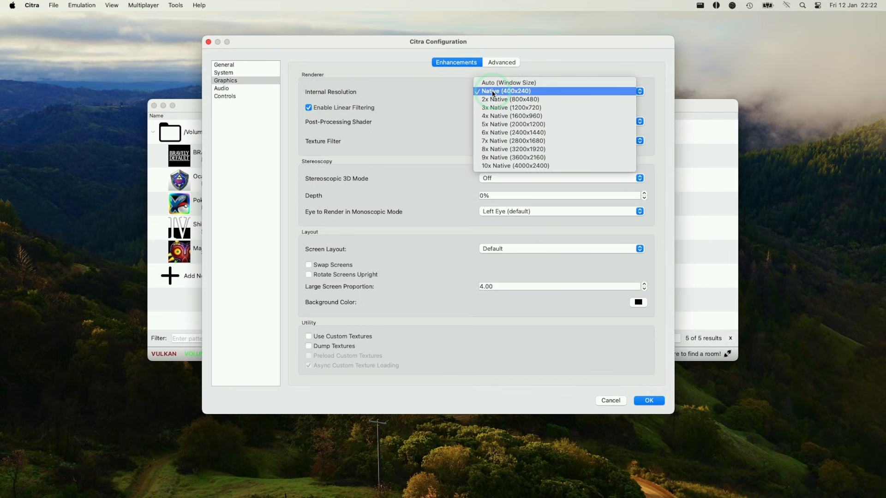
mouse_move(511, 117)
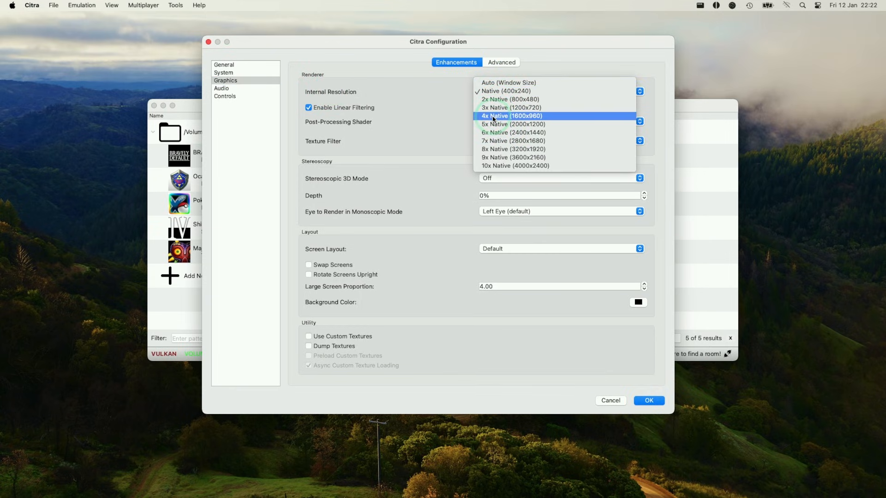
mouse_move(525, 118)
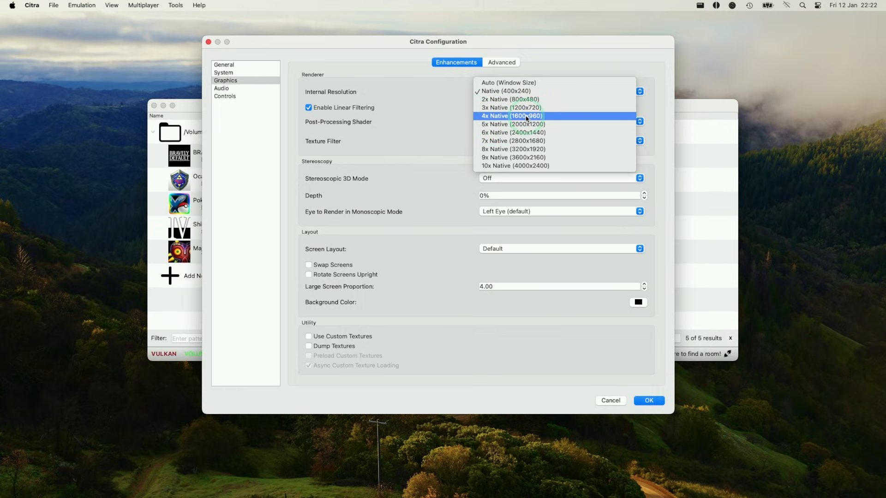
left_click(501, 61)
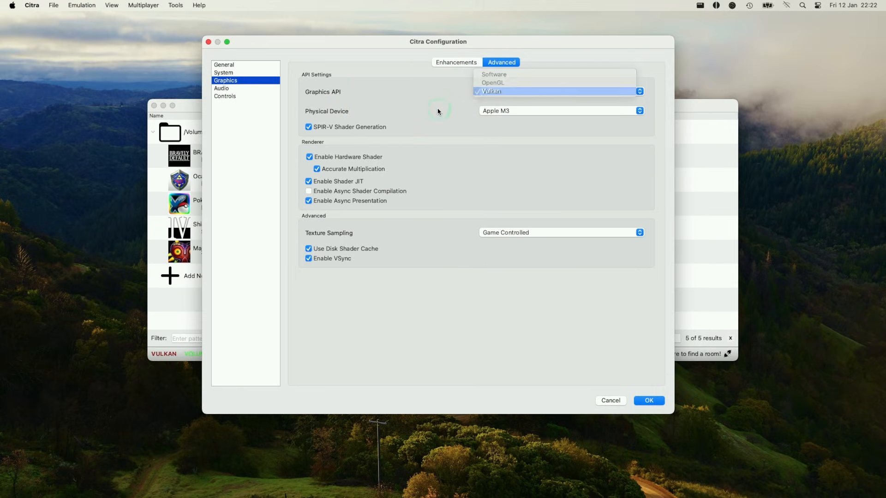
left_click(649, 401)
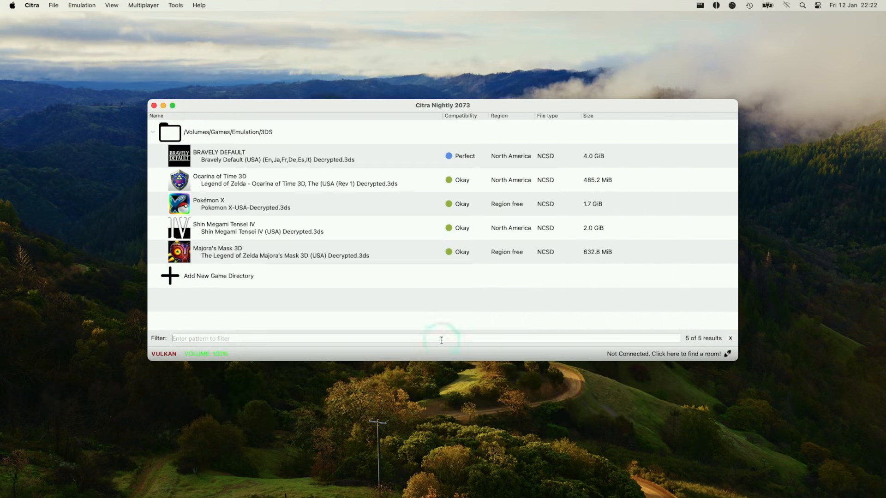
Launch Pokémon X from the game list and enter full screen
left_click(242, 203)
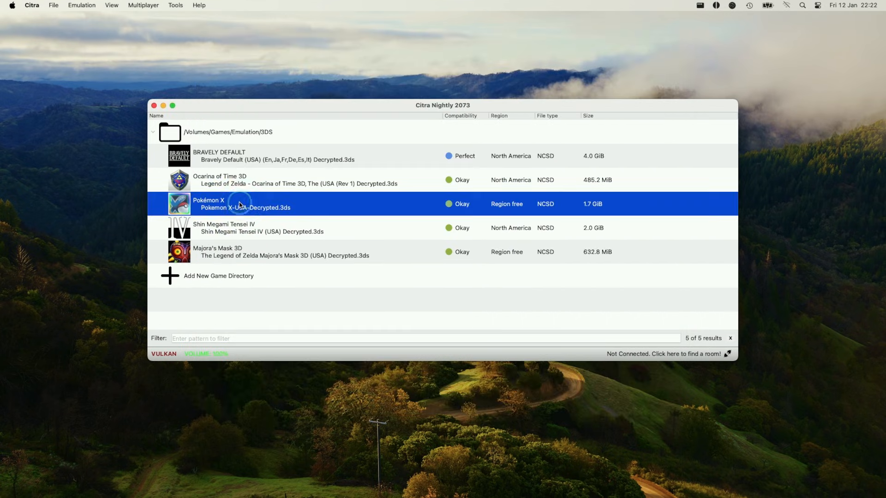
mouse_move(420, 221)
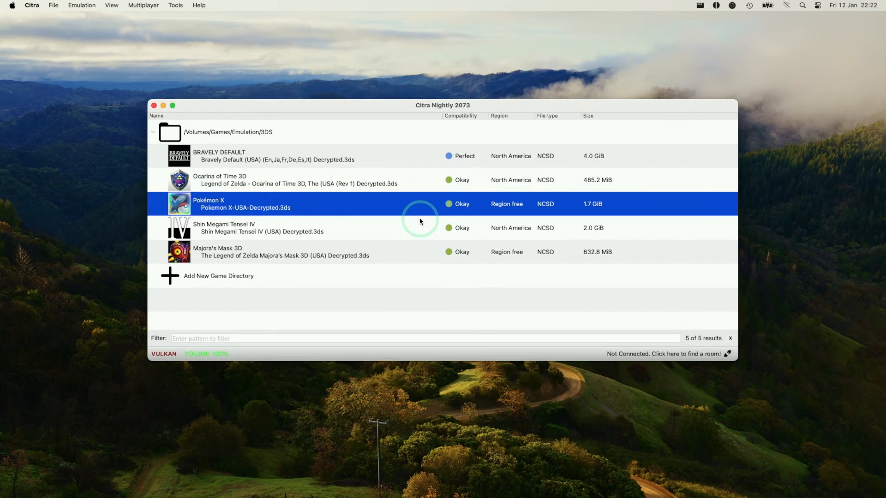
double_click(243, 204)
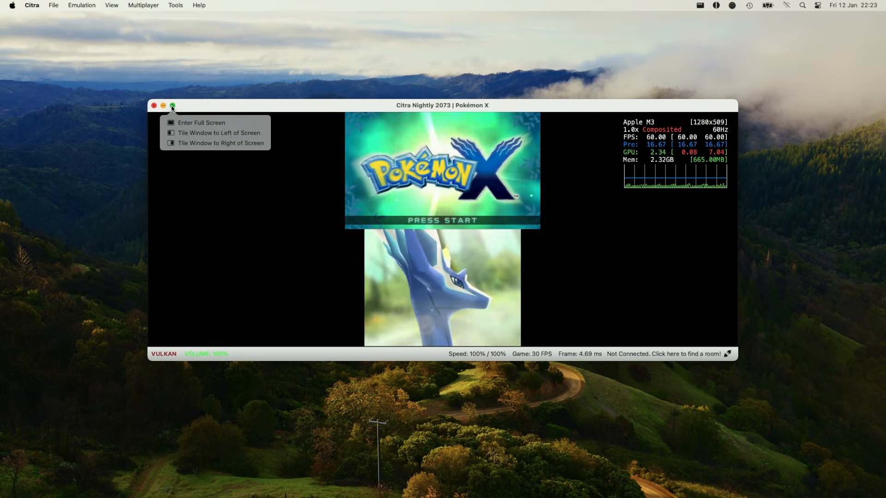
left_click(201, 123)
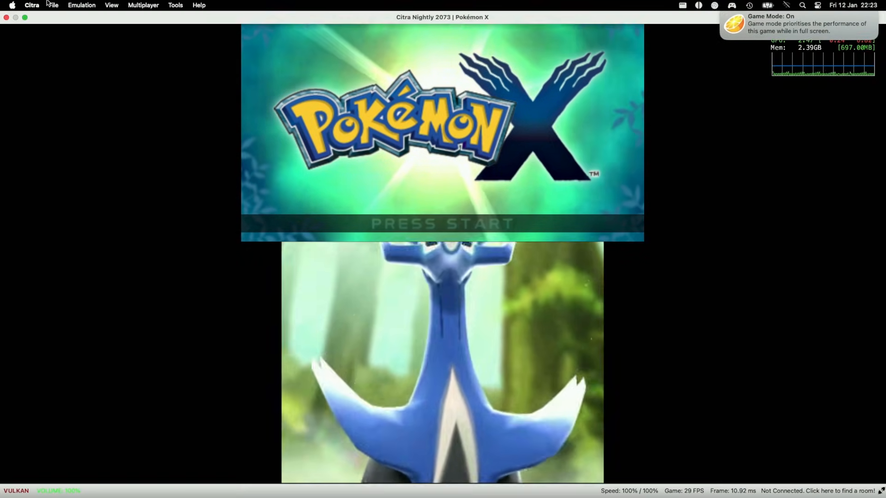
Try the Side by Side screen layout, then settle on the Hybrid Screen layout
left_click(112, 5)
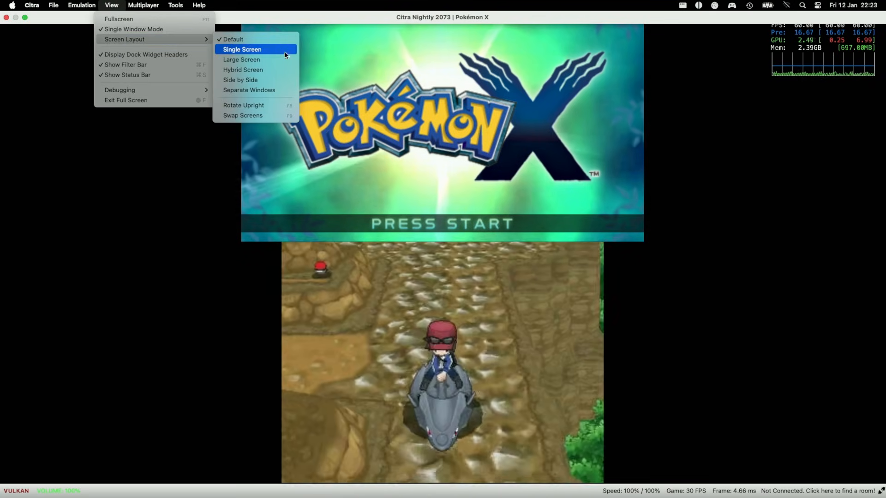
left_click(240, 80)
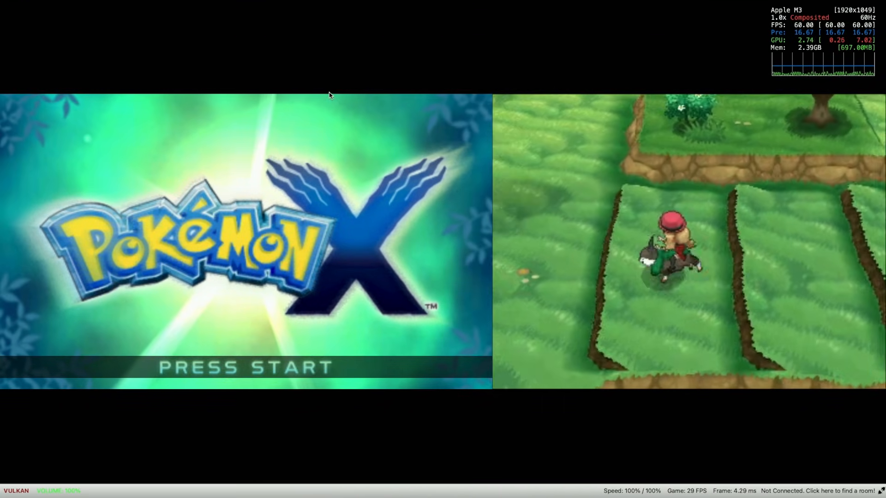
left_click(112, 6)
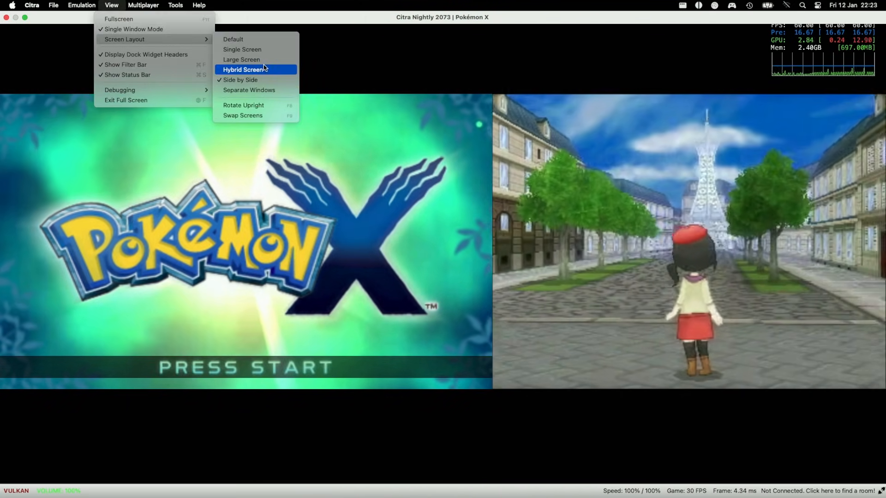
left_click(241, 59)
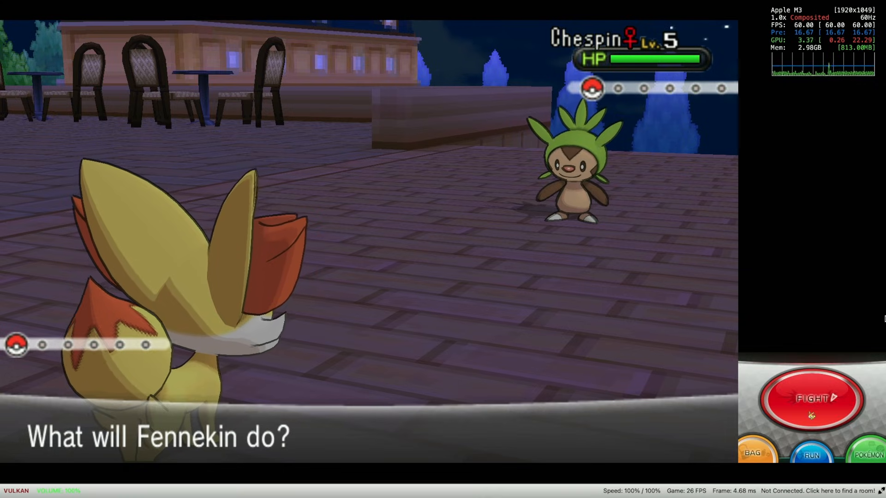
Choose FIGHT to show Fennekin's moves: Scratch, Tail Whip and Ember
left_click(809, 399)
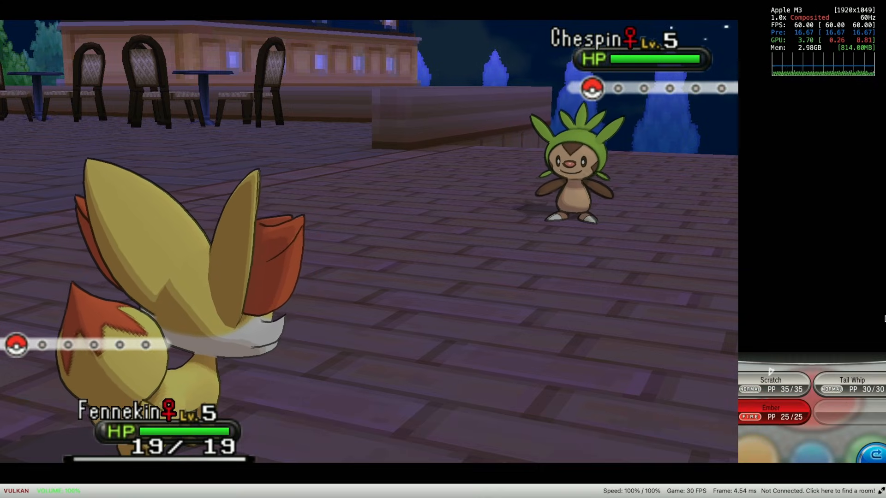